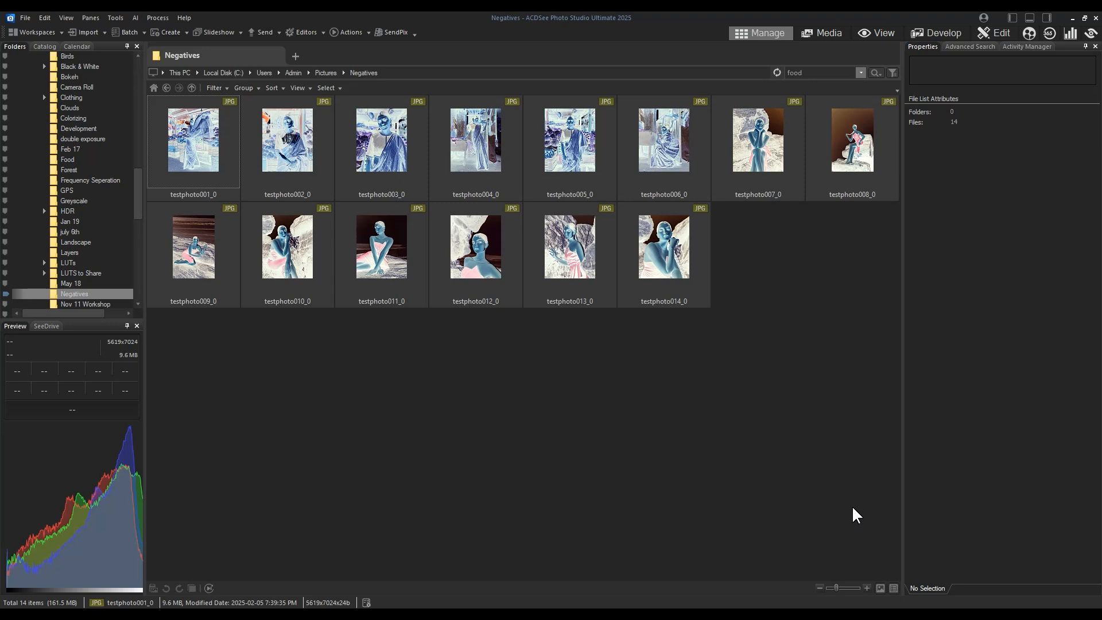
pyautogui.moveTo(850, 514)
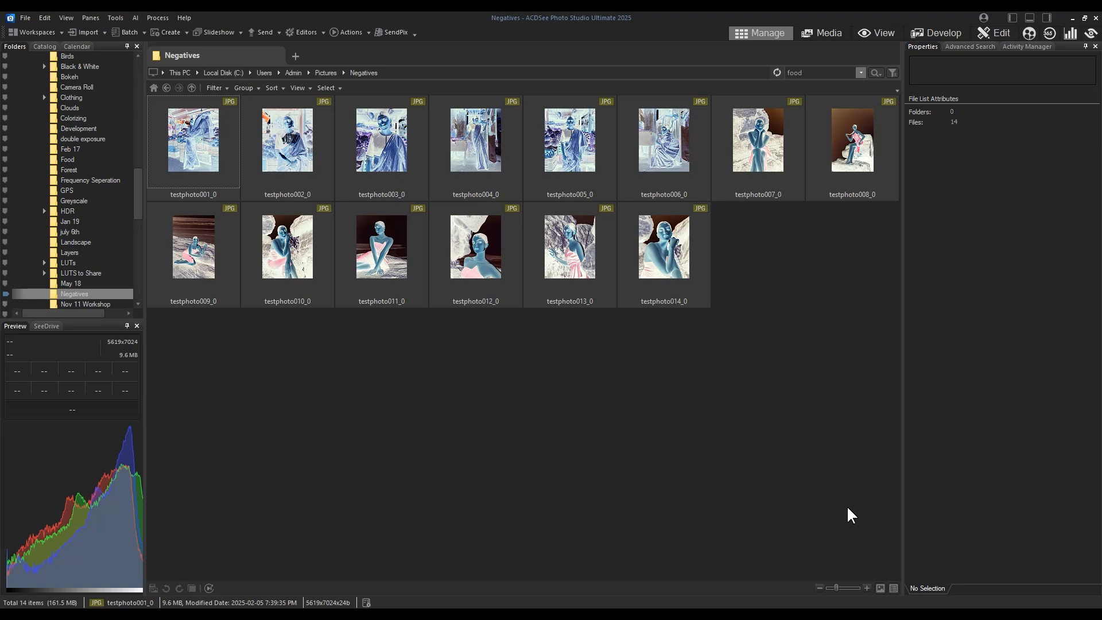
pyautogui.moveTo(381, 246)
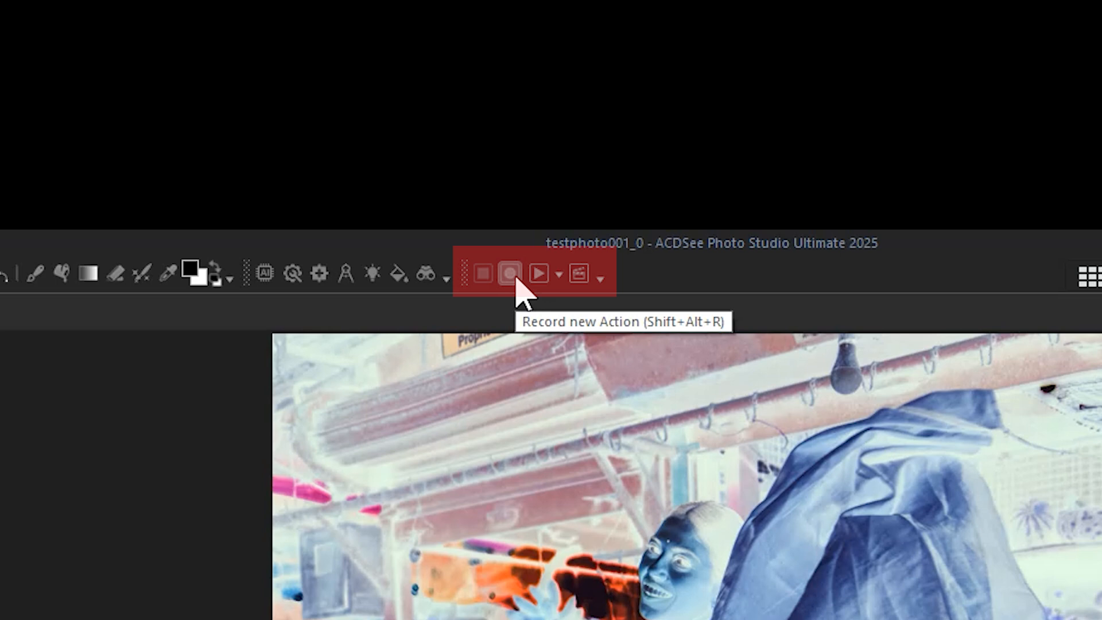
pyautogui.moveTo(586, 253)
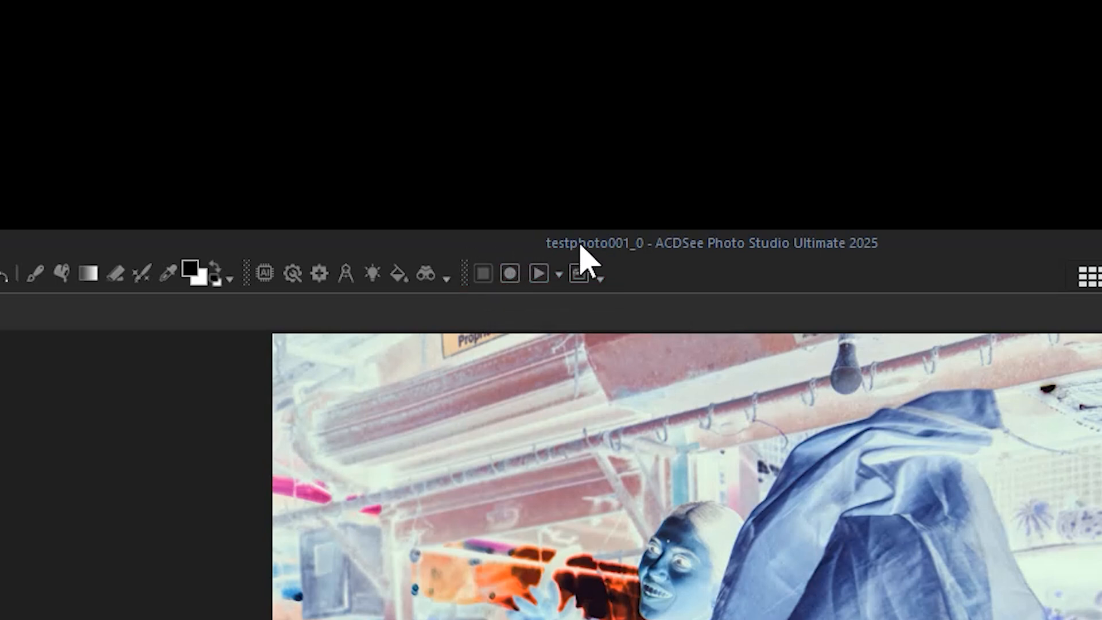
pyautogui.moveTo(587, 274)
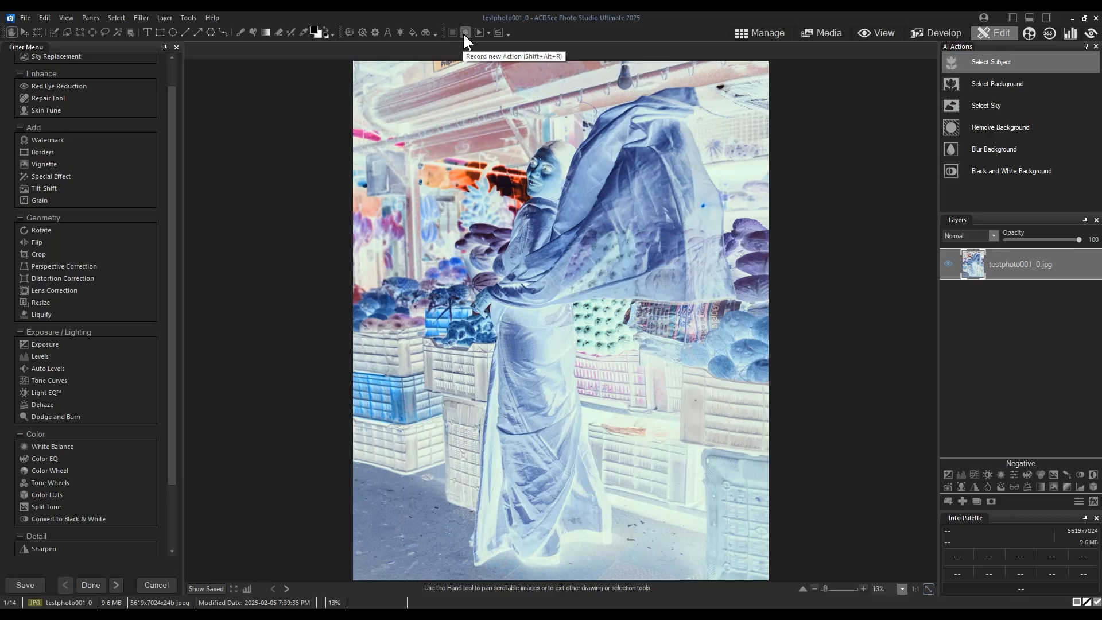
# - Start recording a new action on testphoto001_0 from the Edit toolbar
pyautogui.click(465, 32)
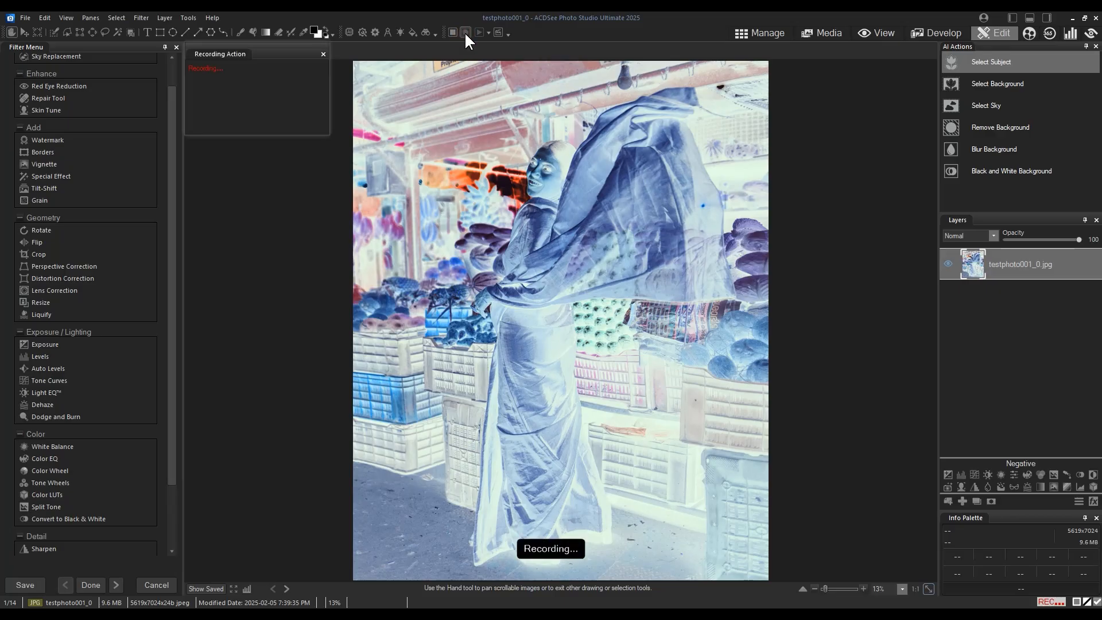
pyautogui.moveTo(1027, 454)
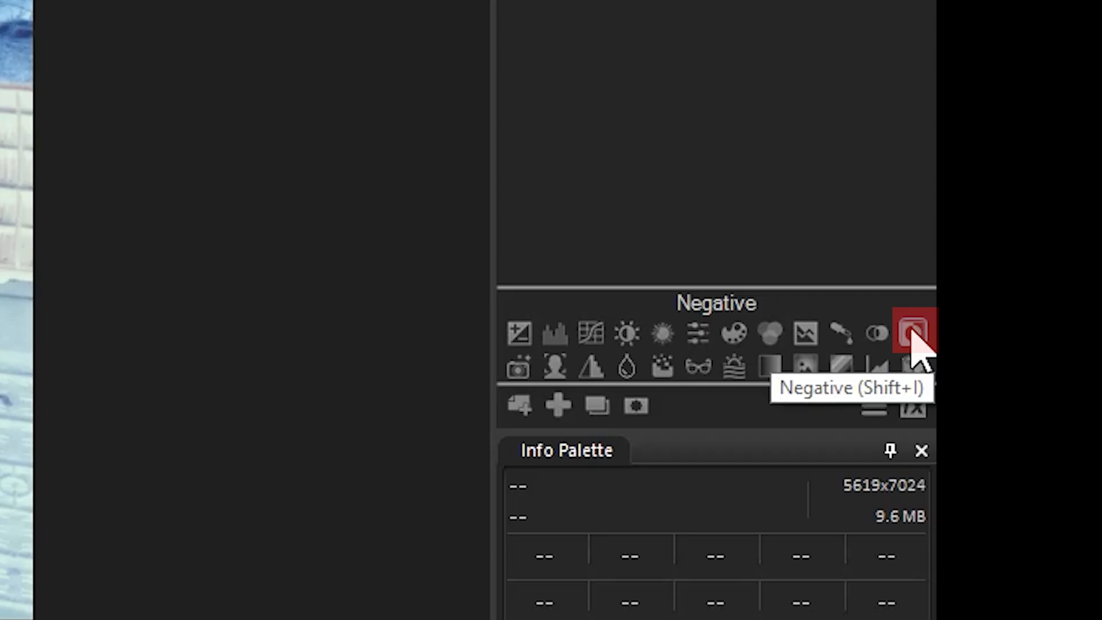
# - Add a Negative adjustment layer so testphoto001_0 shows normal colours
pyautogui.click(913, 333)
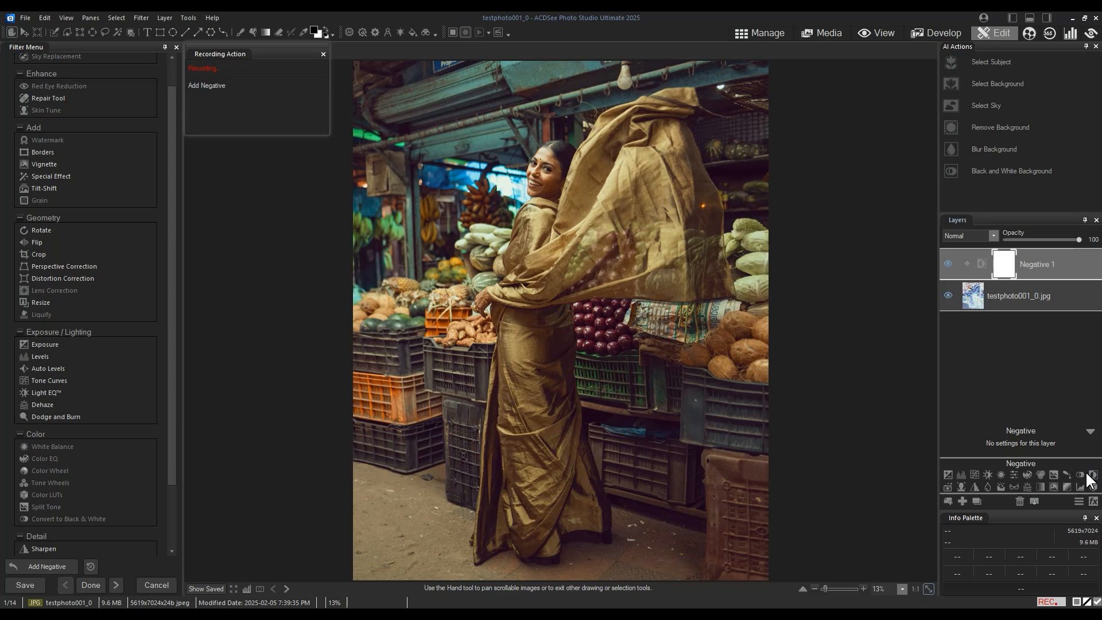
pyautogui.moveTo(1094, 476)
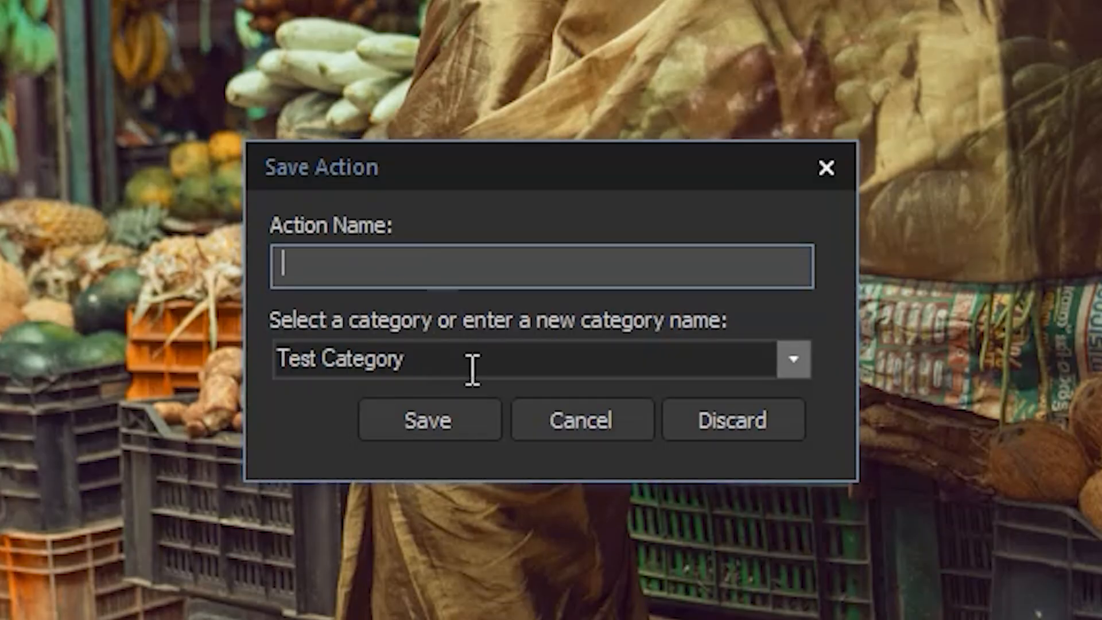
# - Save the recording as 'negative to positive' in a new Negatives category
pyautogui.write('Negatives')
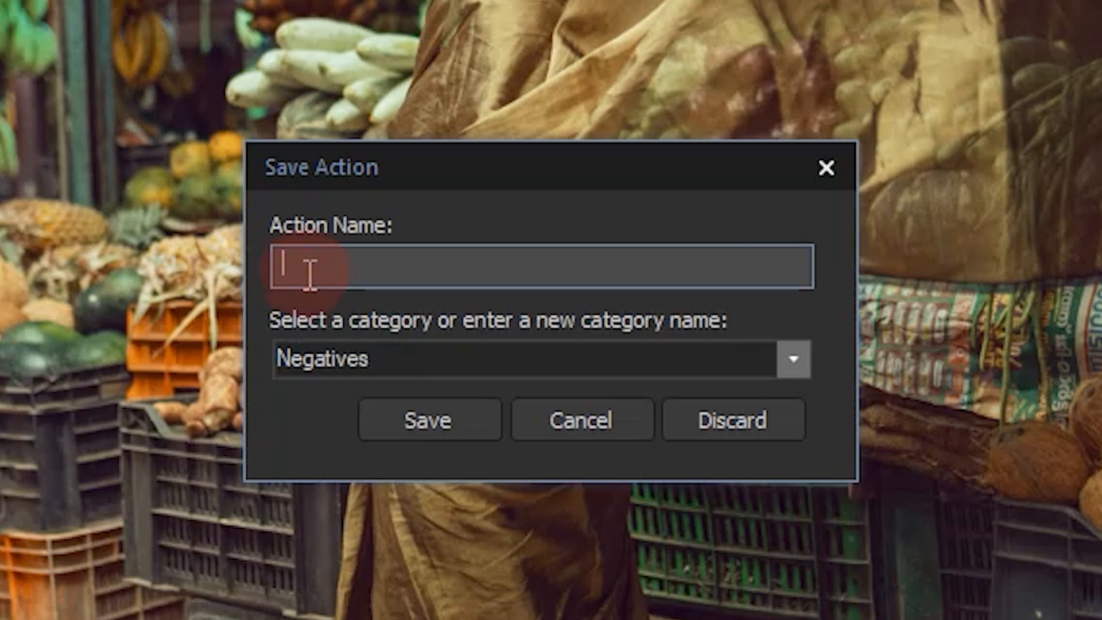
pyautogui.write('negative to')
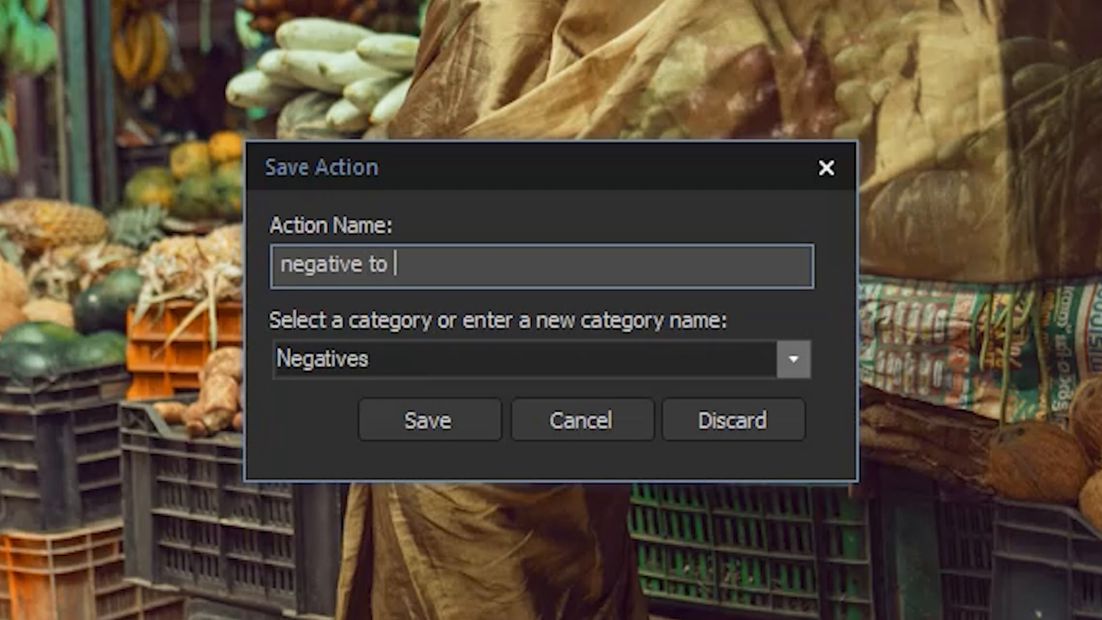
pyautogui.write('postive')
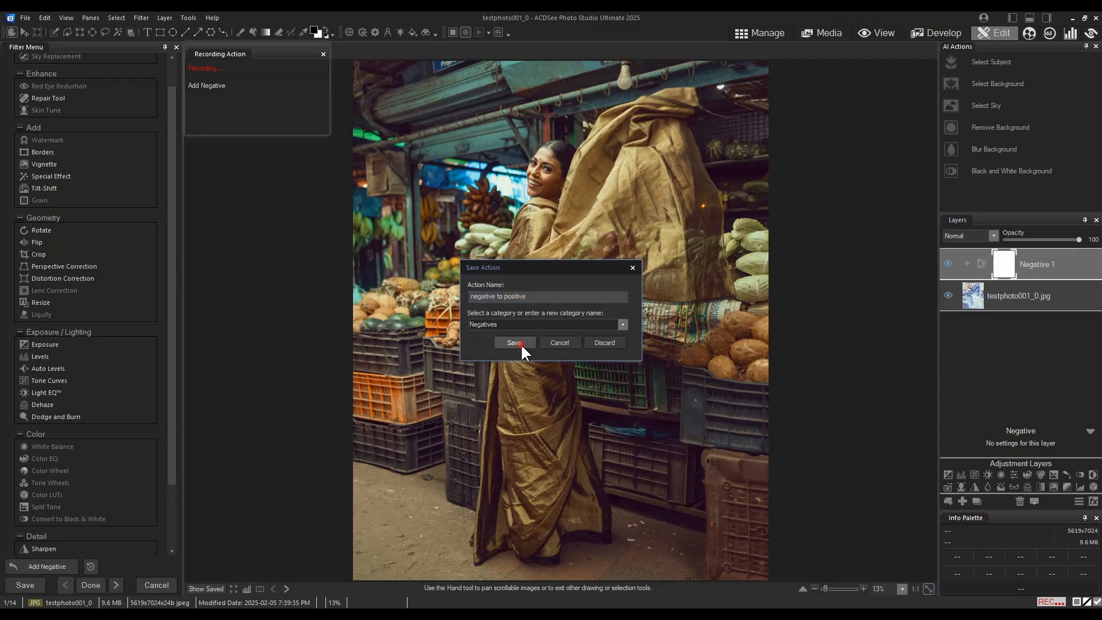
pyautogui.click(514, 344)
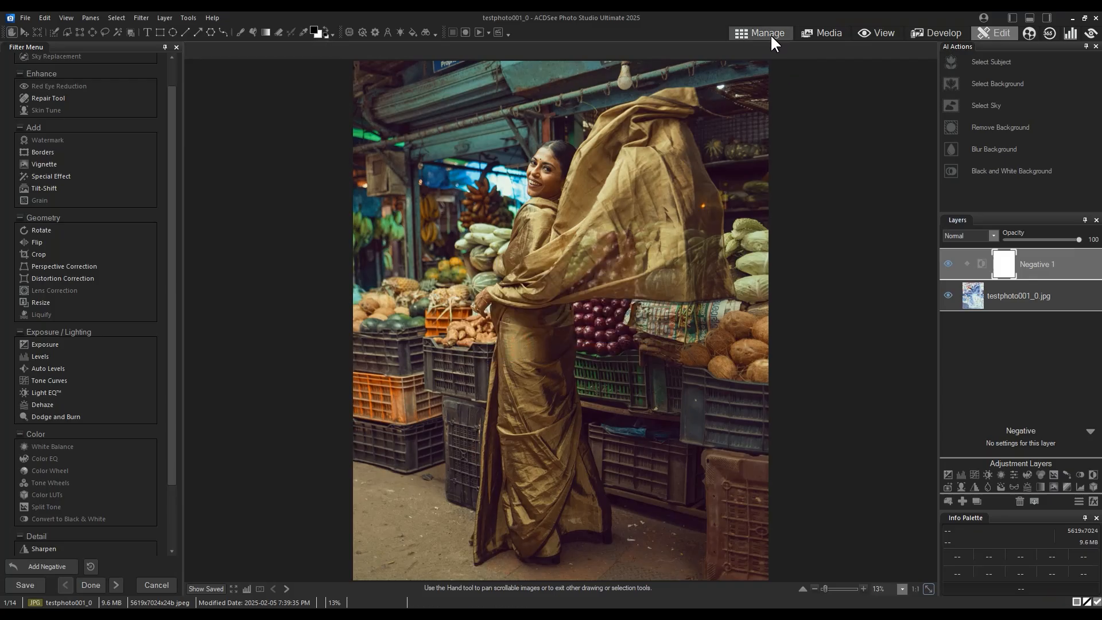
# - Return to Manage and play 'negative to positive' on all fourteen selected negatives
pyautogui.click(758, 33)
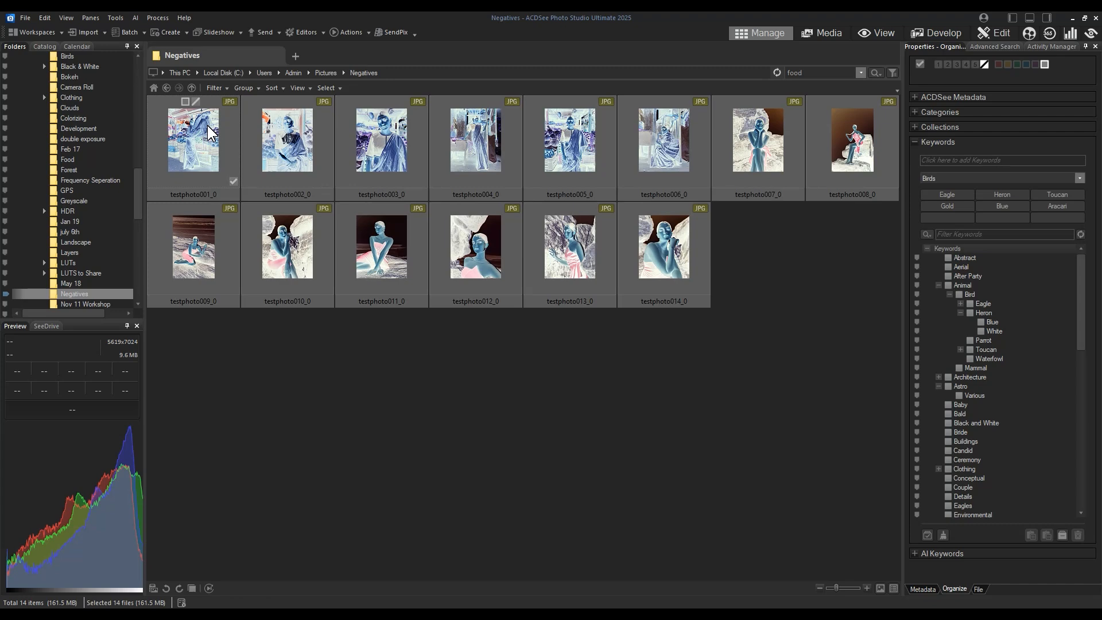
pyautogui.moveTo(204, 133)
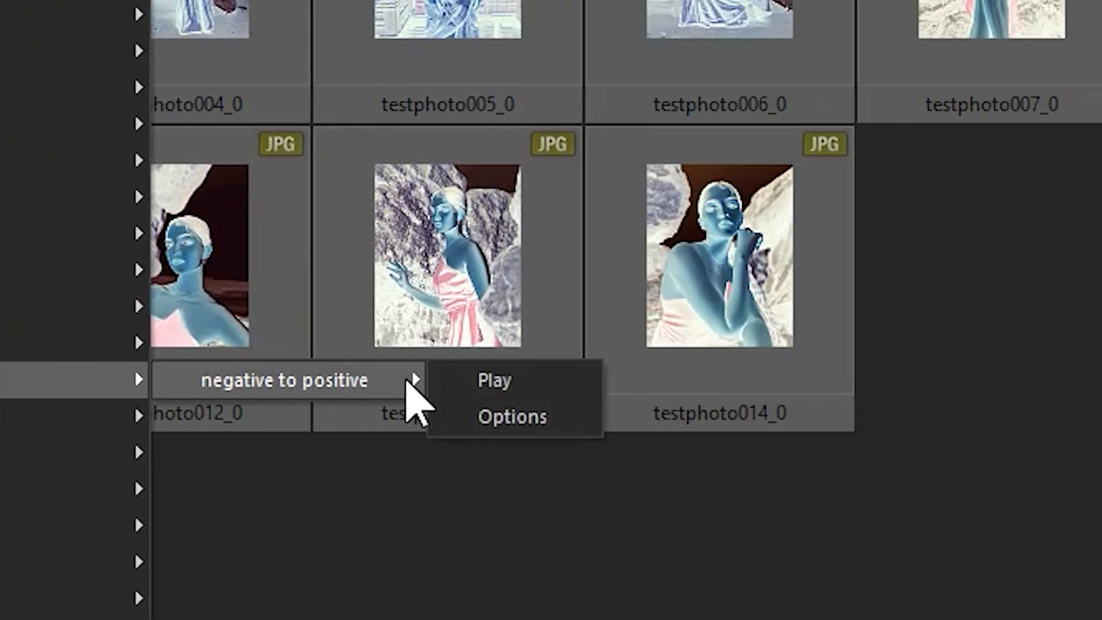
pyautogui.click(493, 380)
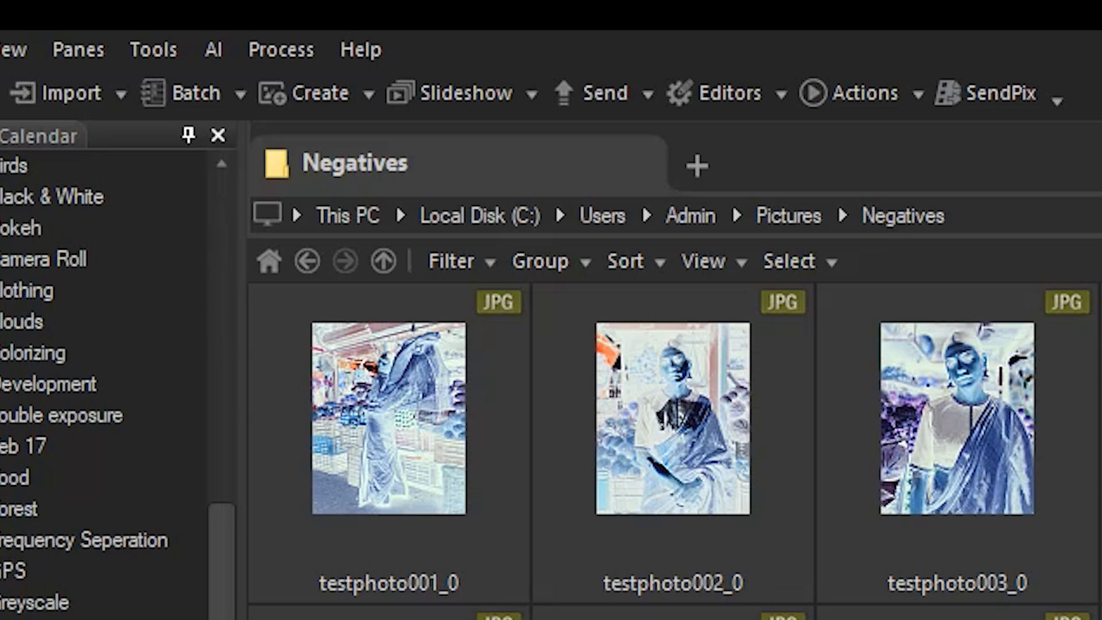
# - Choose Rename File from the Batch operations list for the selected photos
pyautogui.click(195, 91)
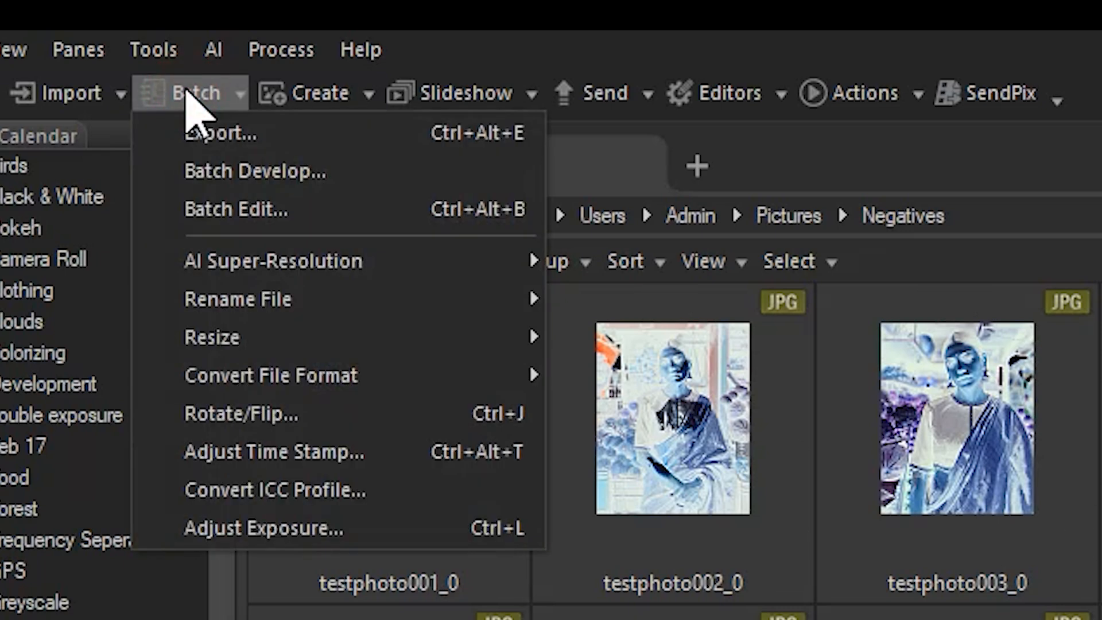
pyautogui.moveTo(249, 106)
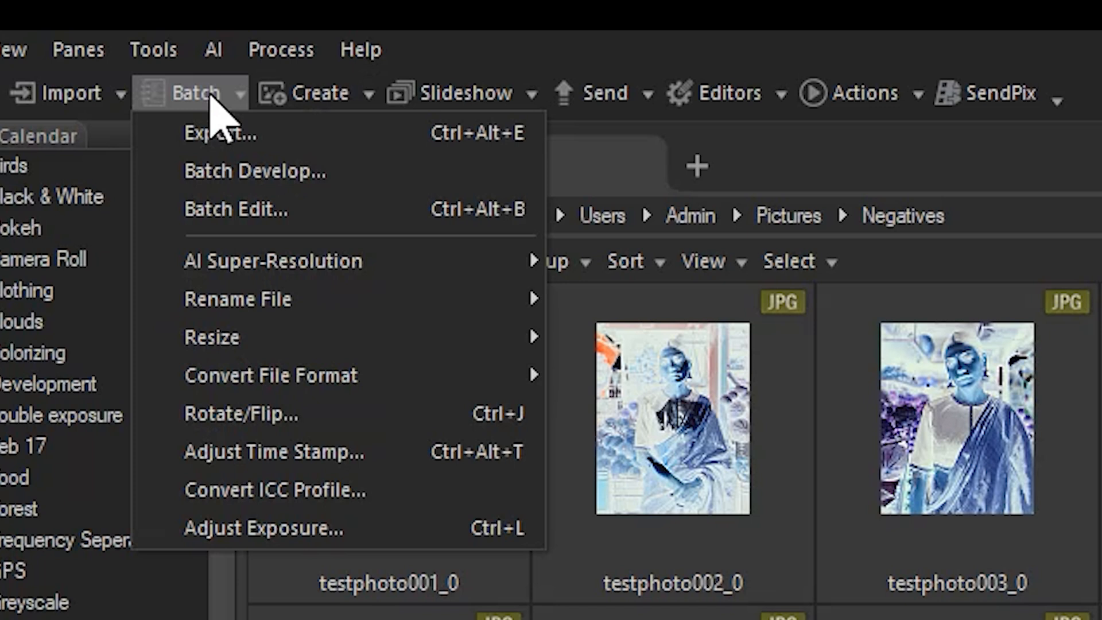
pyautogui.moveTo(268, 301)
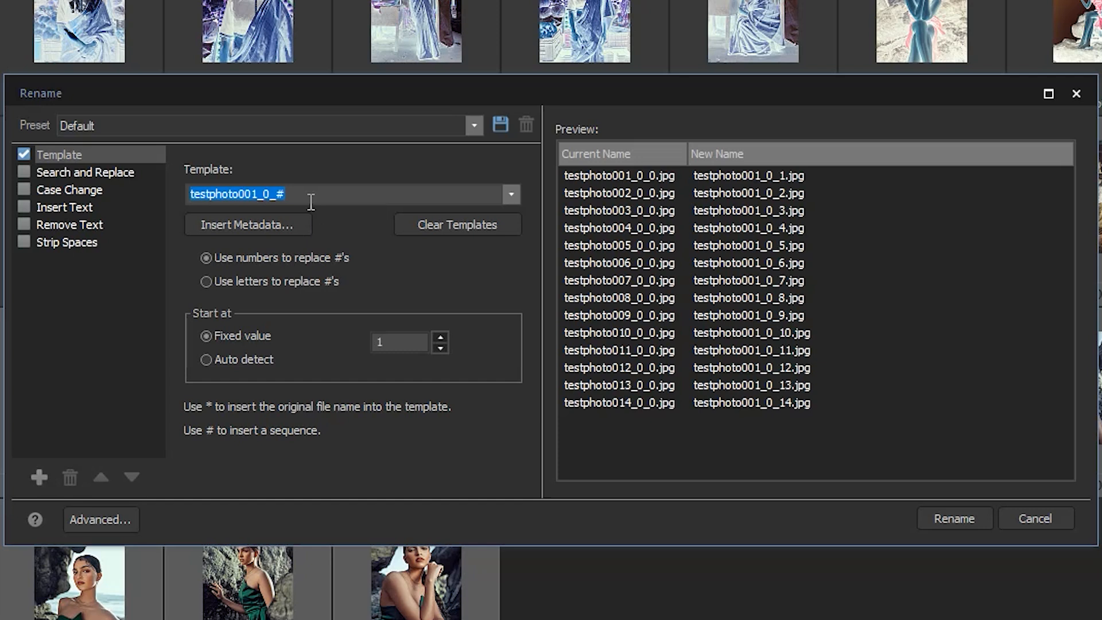
# - Replace the rename template with 'custom photoshoot ###' and preview names 001–014
pyautogui.click(242, 193)
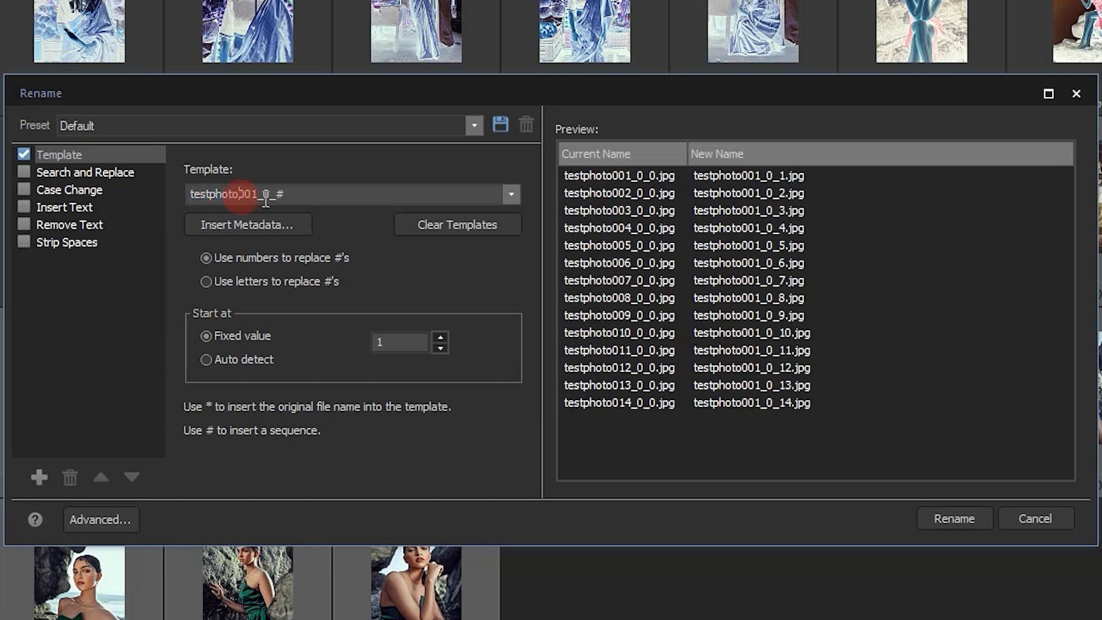
pyautogui.write('c')
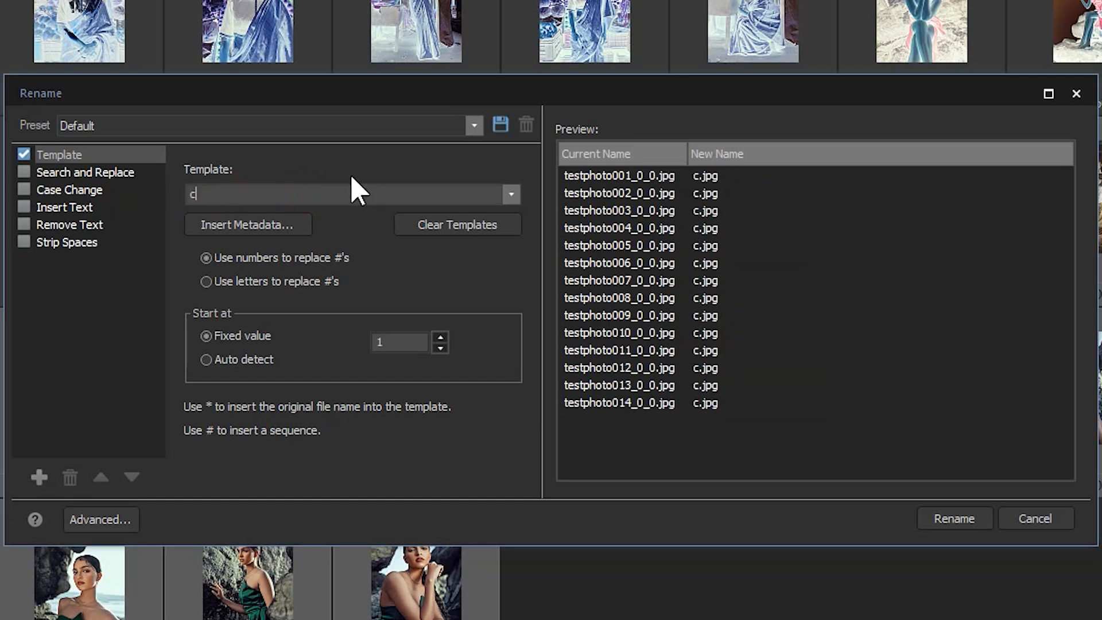
pyautogui.write('ustom photosh')
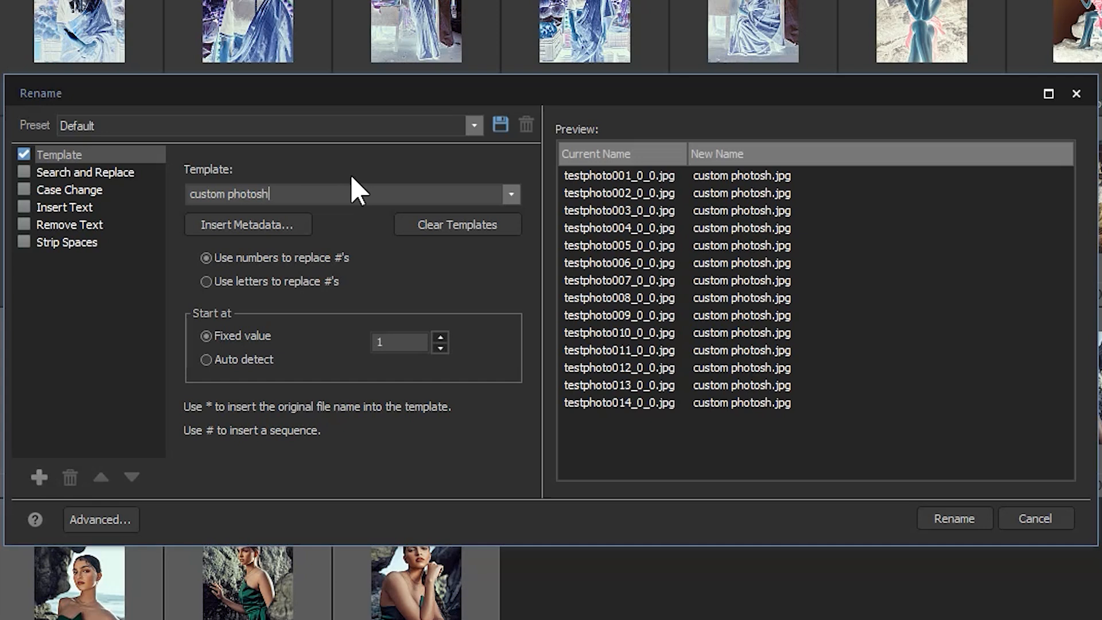
pyautogui.write('oot ###')
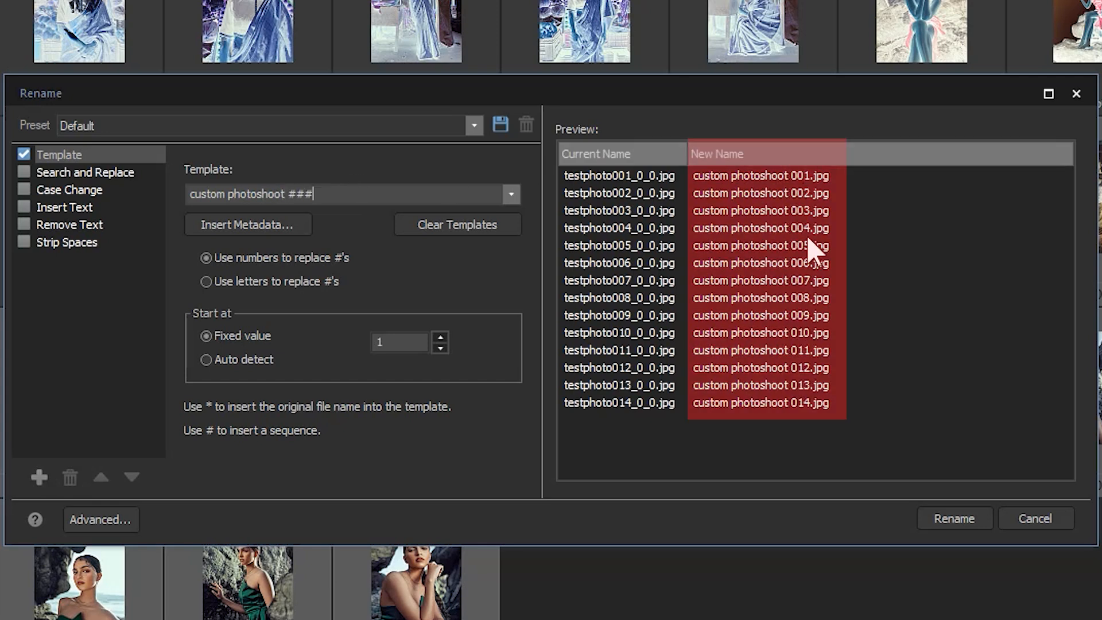
pyautogui.moveTo(812, 265)
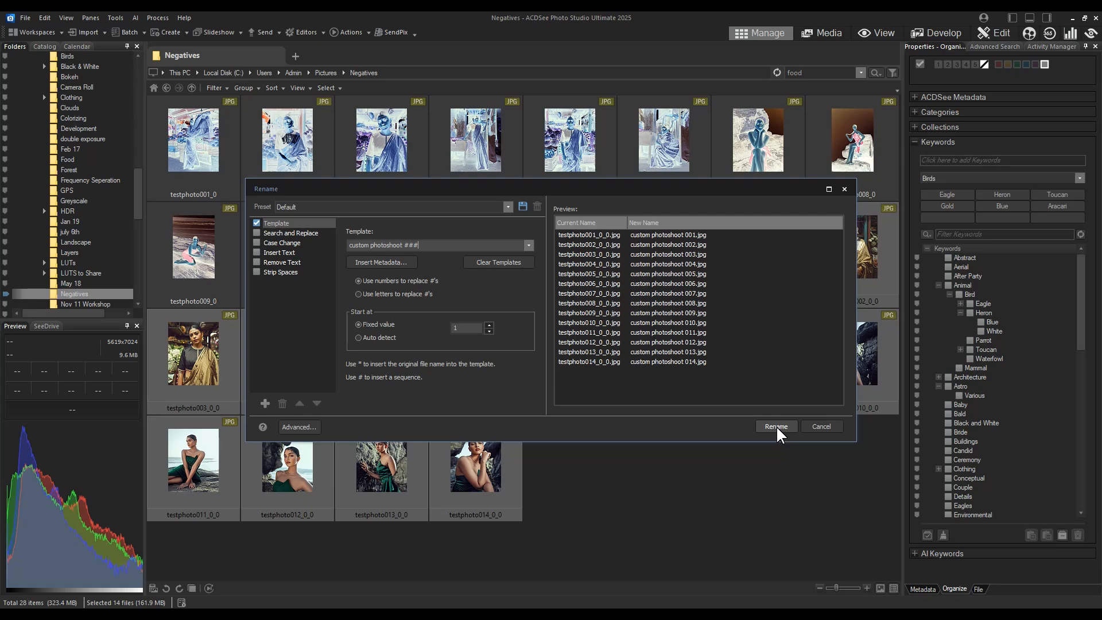
# - Apply the rename to all fourteen files and close the Batch Rename Result summary
pyautogui.click(775, 427)
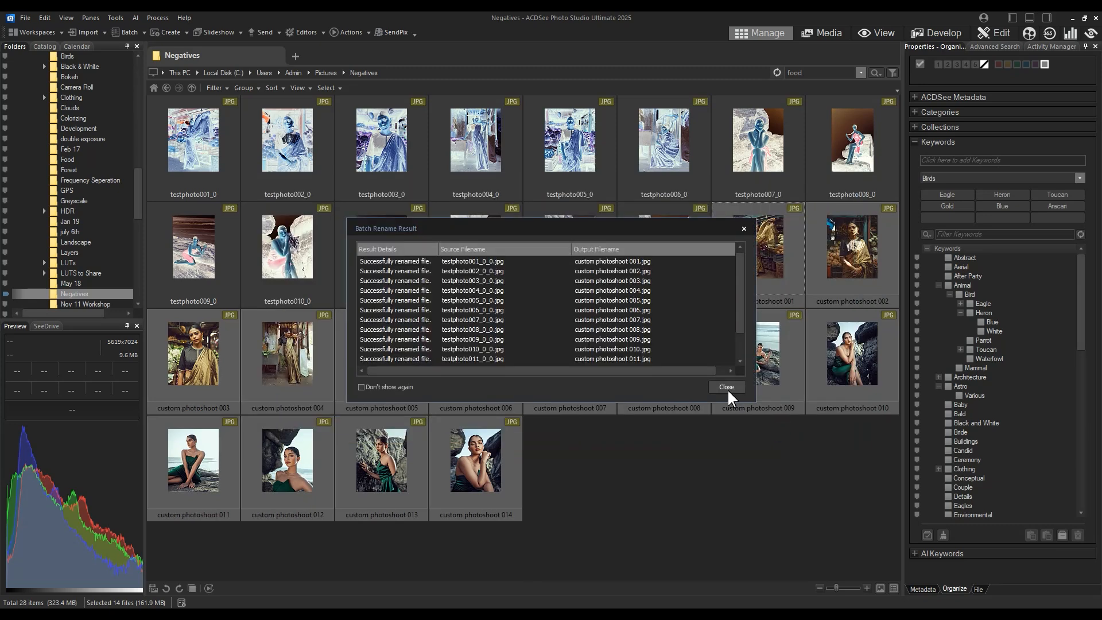
pyautogui.click(726, 387)
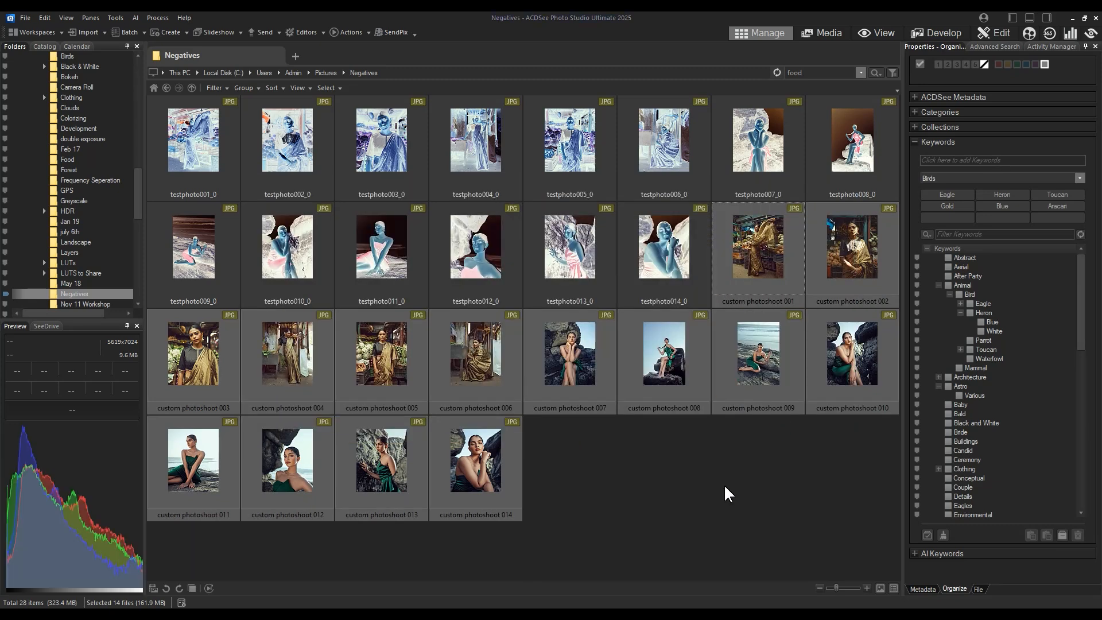